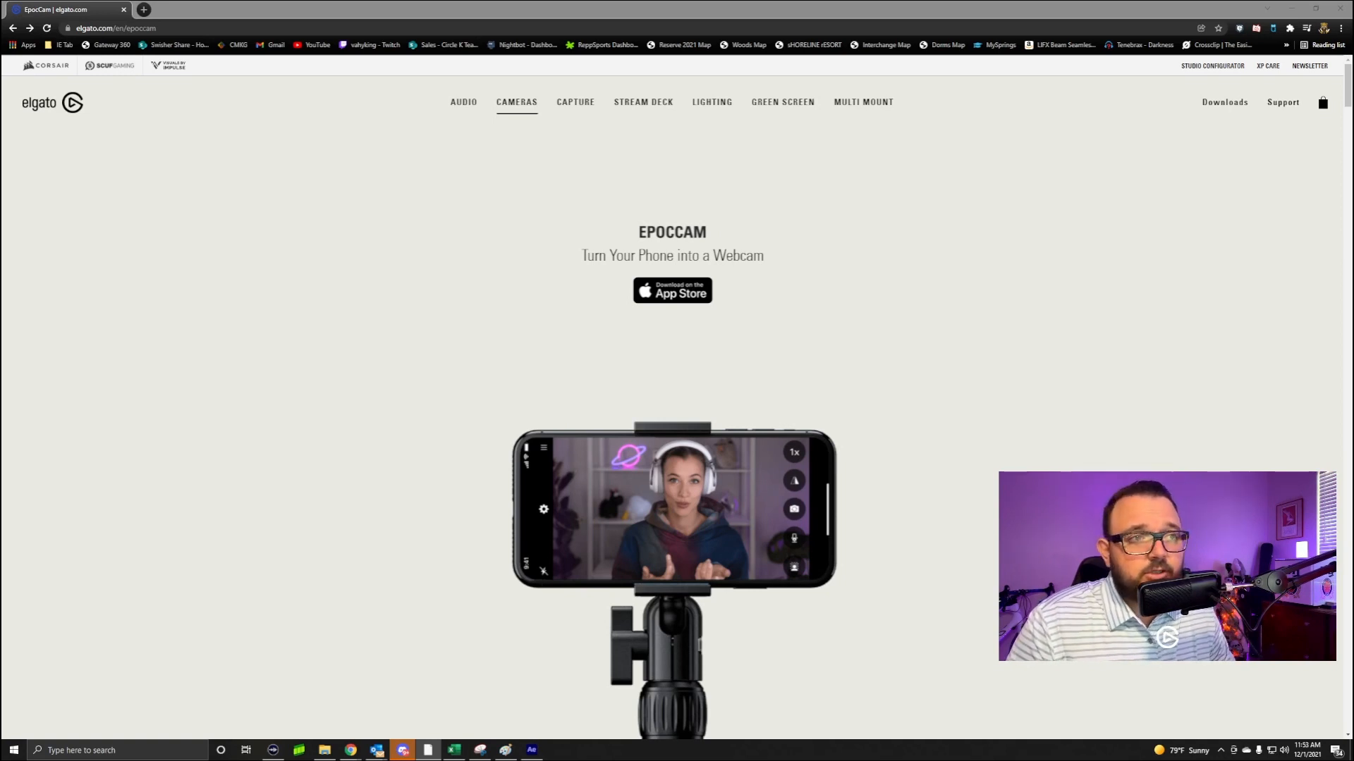
{"action": "scroll", "scroll_direction": "down", "scroll_amount": 3}
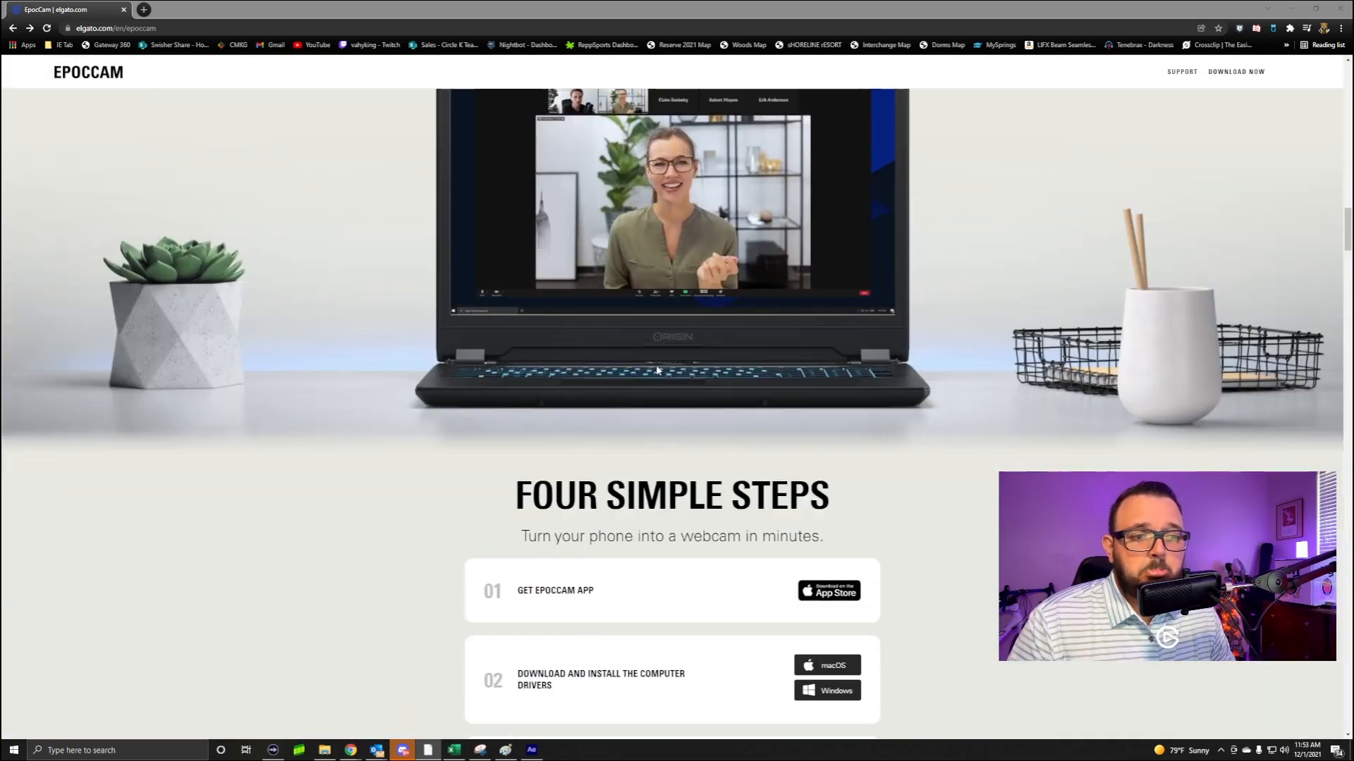
{"action": "scroll", "scroll_direction": "down", "scroll_amount": 3}
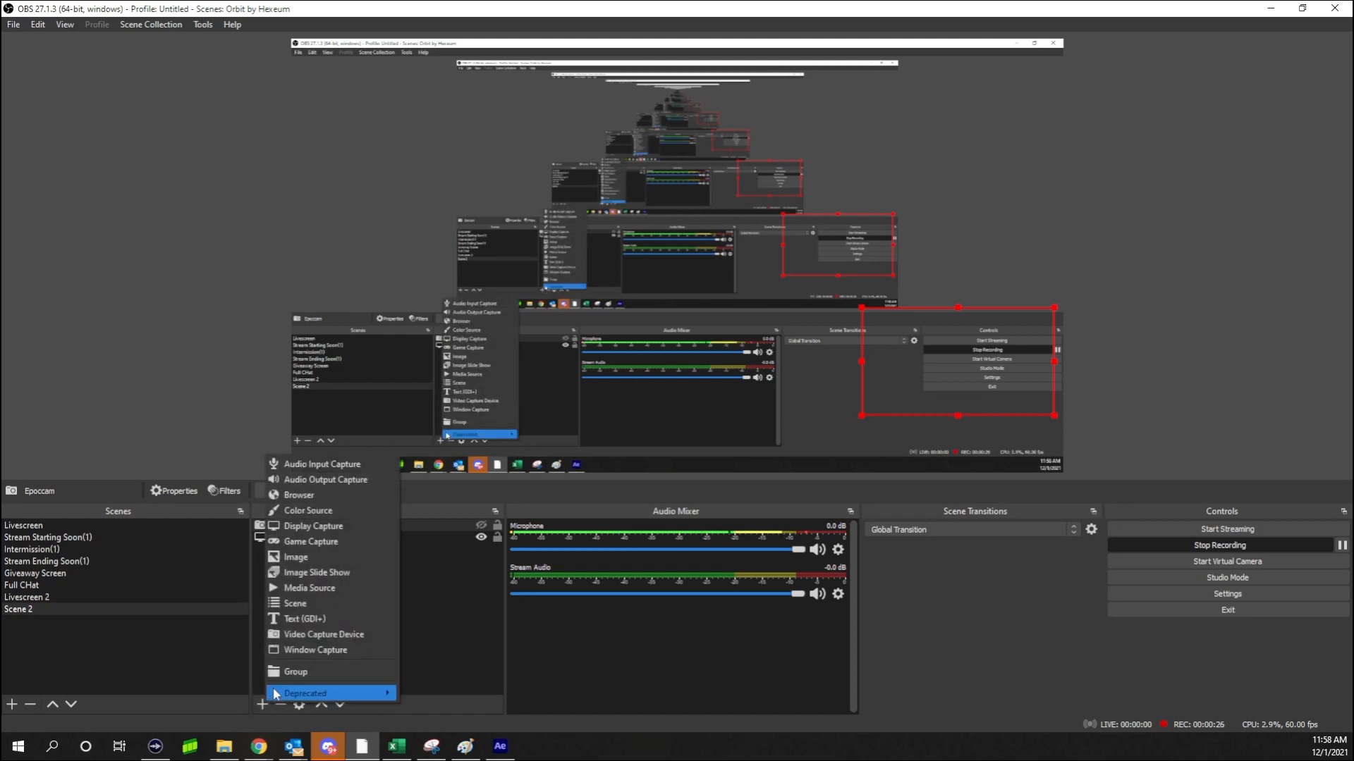
{"action": "mouse_move", "coordinate": [306, 619]}
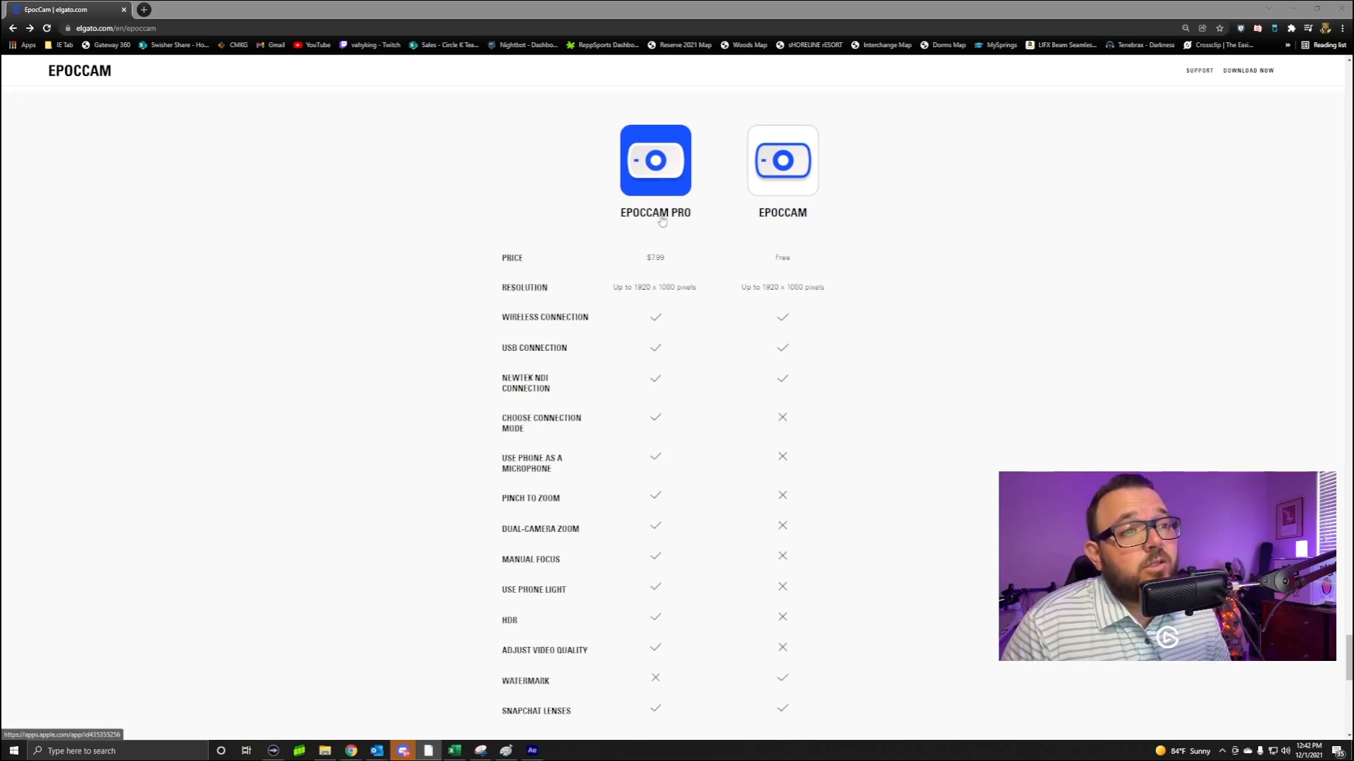
{"action": "scroll", "scroll_direction": "down", "scroll_amount": 3}
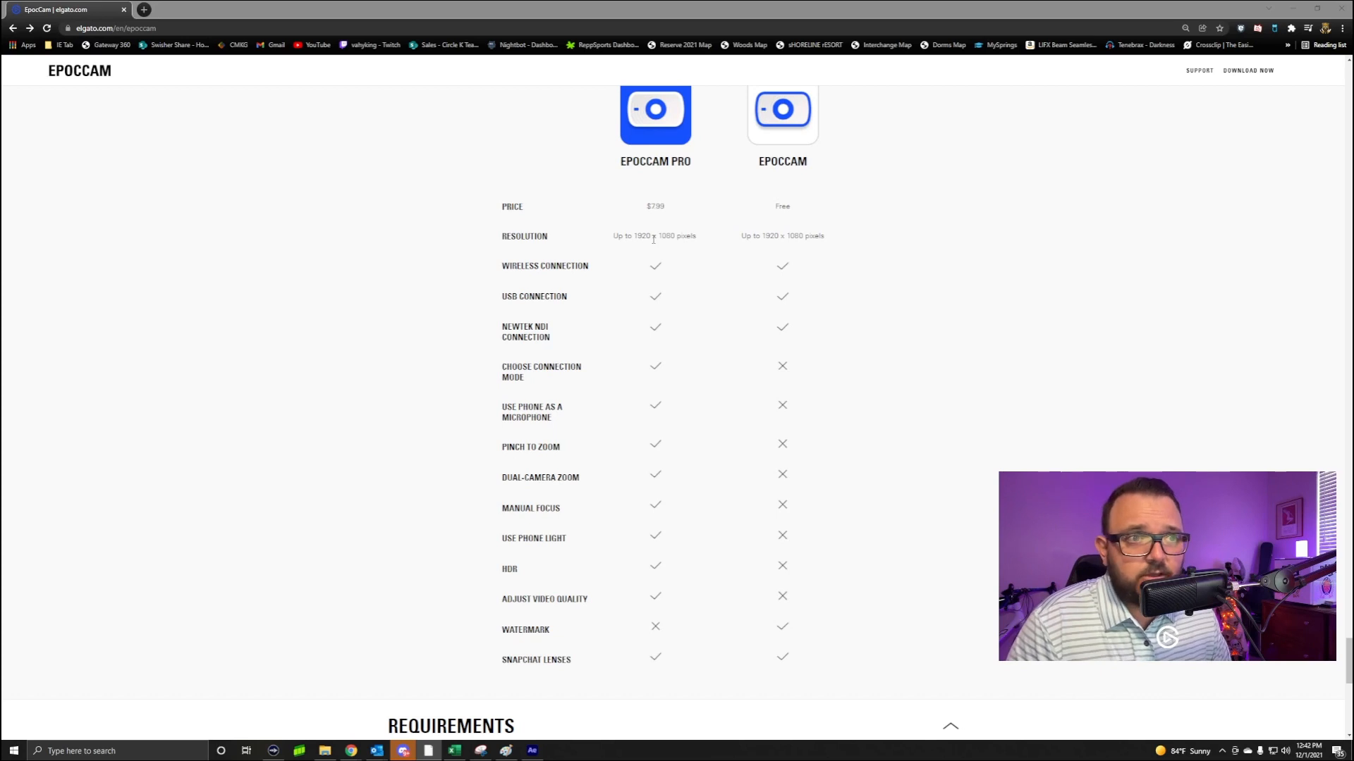
{"action": "mouse_move", "coordinate": [568, 292]}
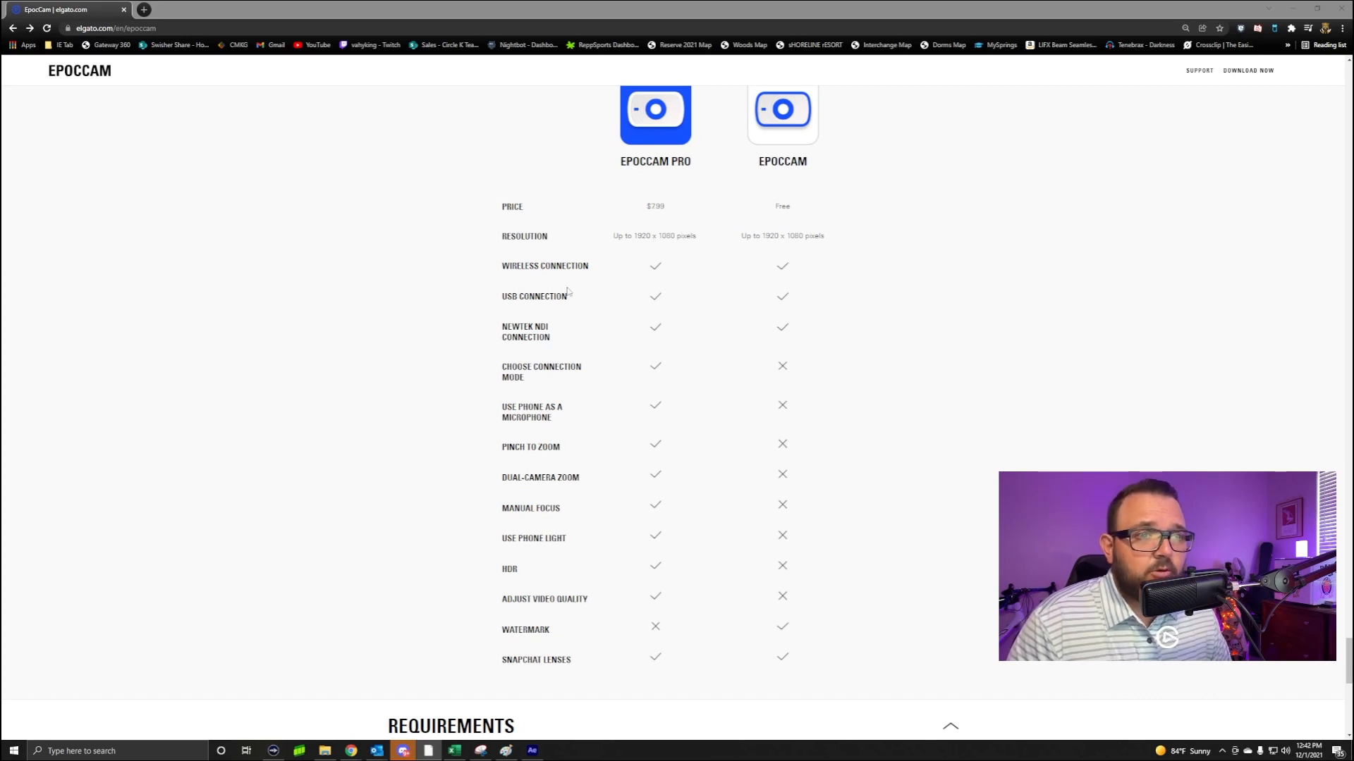
{"action": "mouse_move", "coordinate": [536, 310]}
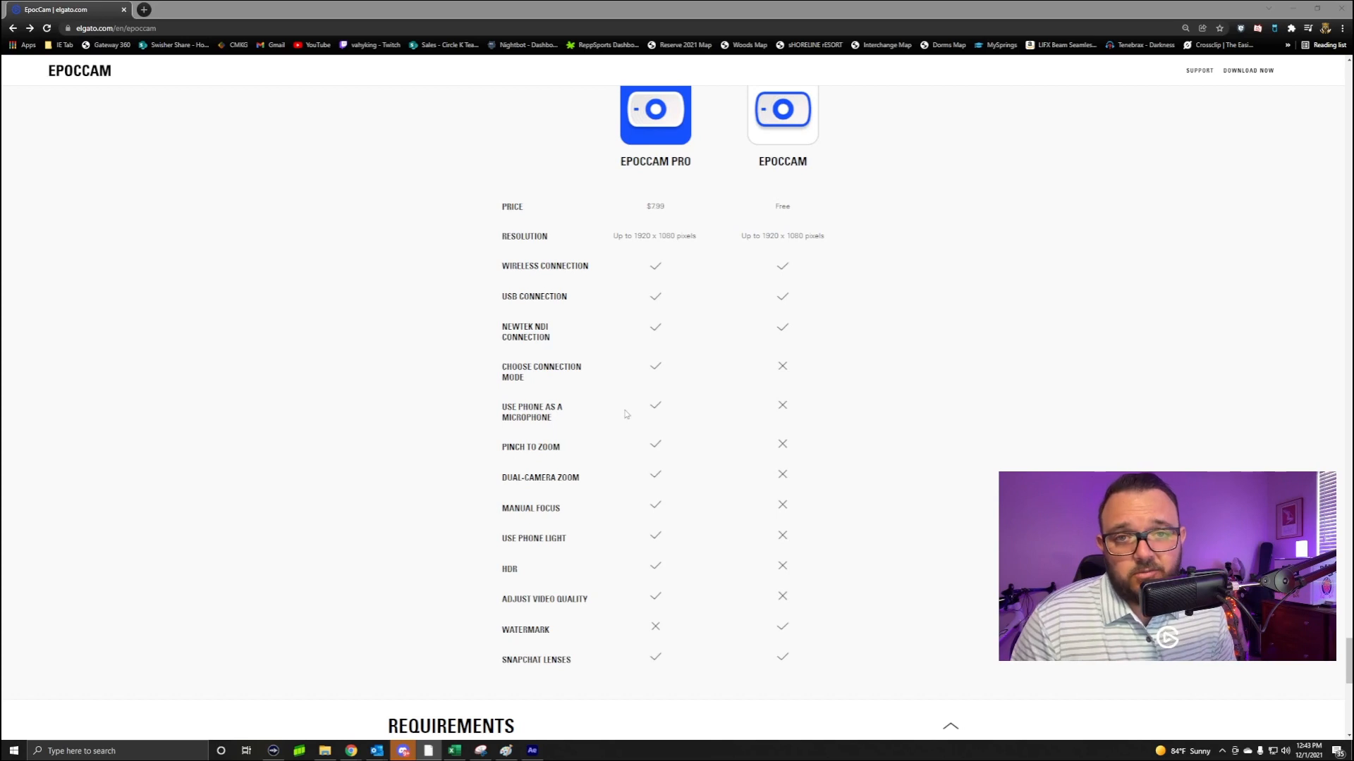
{"action": "scroll", "scroll_direction": "down", "scroll_amount": 3}
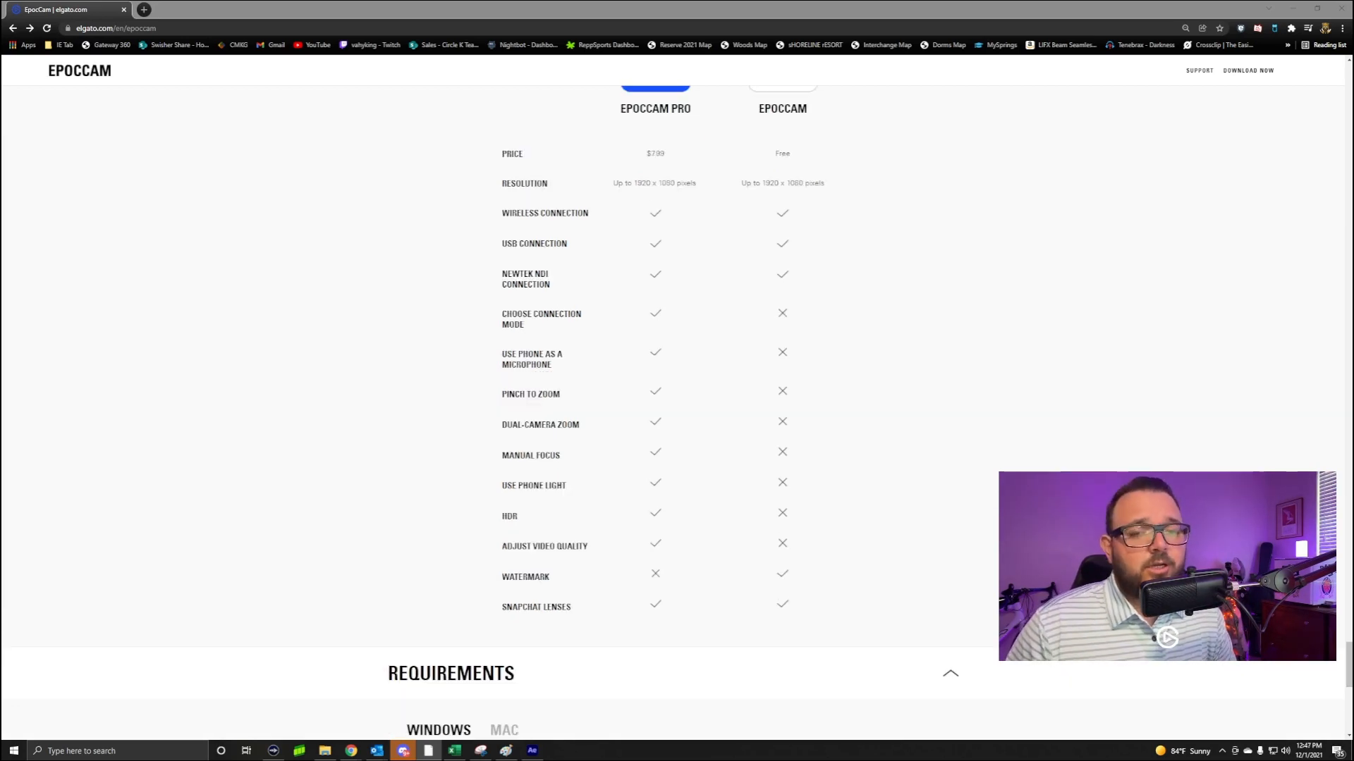